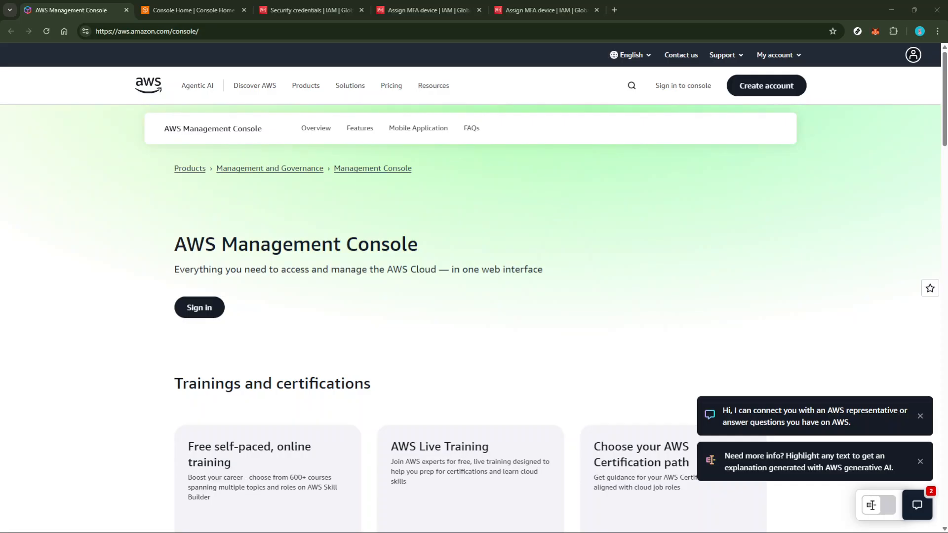
mouse_move(709, 364)
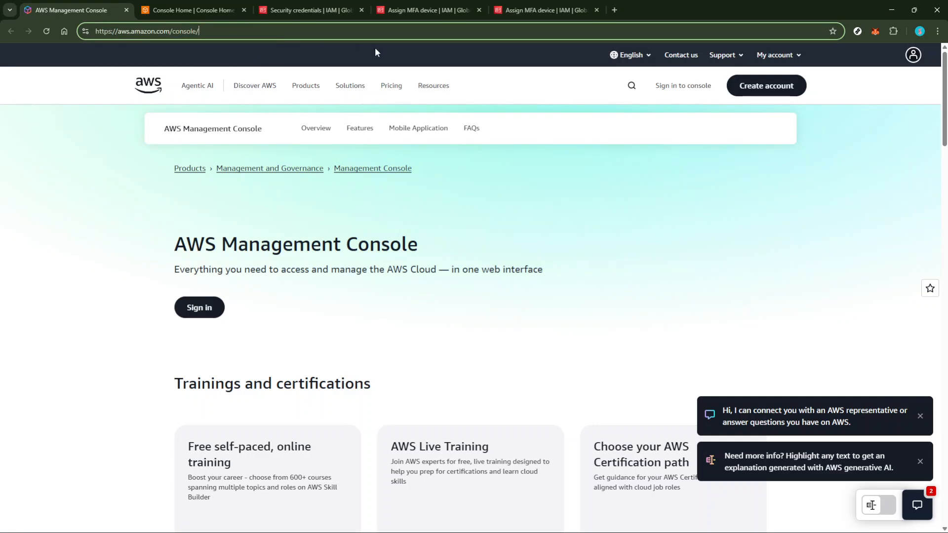
mouse_move(669, 92)
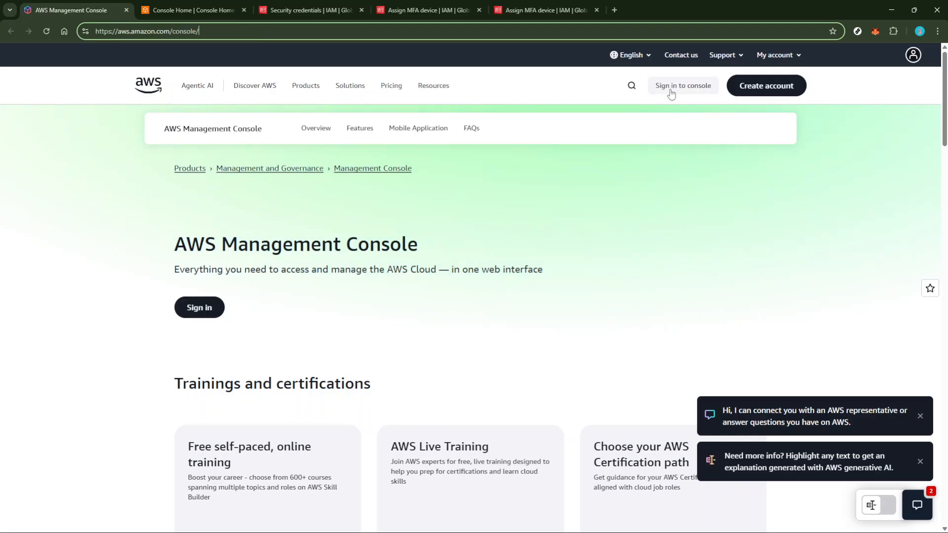
- Switch to the signed-in Console Home tab for Asia Pacific (Sydney)
left_click(683, 85)
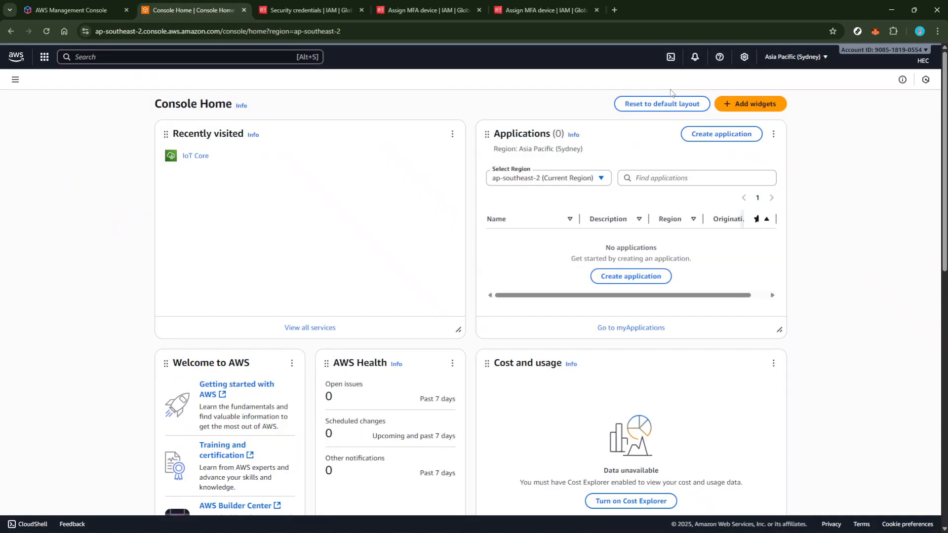
mouse_move(898, 74)
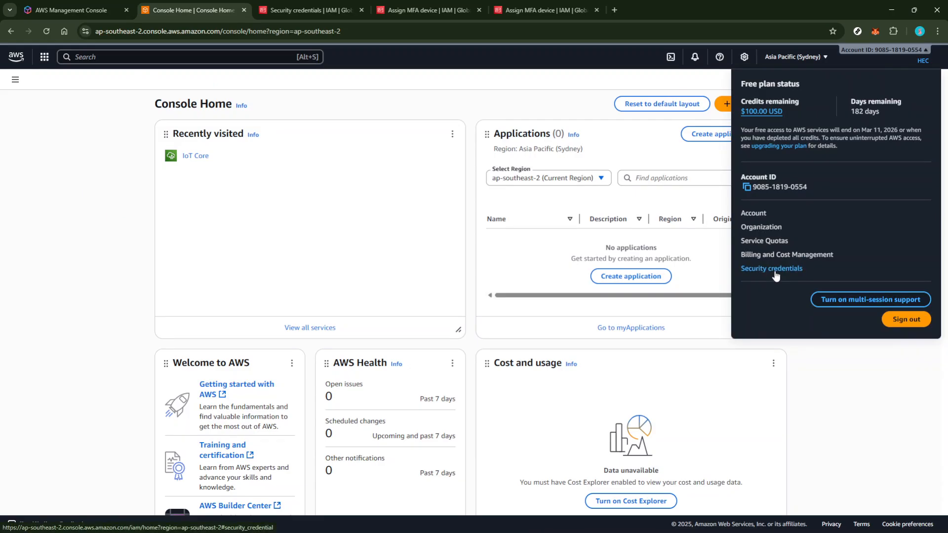
- Go to the root user's Security credentials page and reach the MFA section
left_click(772, 269)
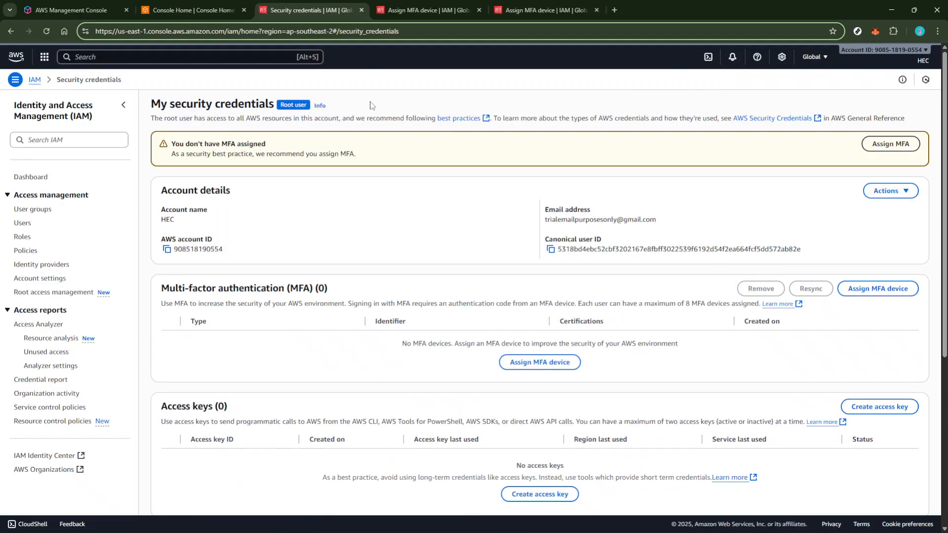
scroll("down", 3)
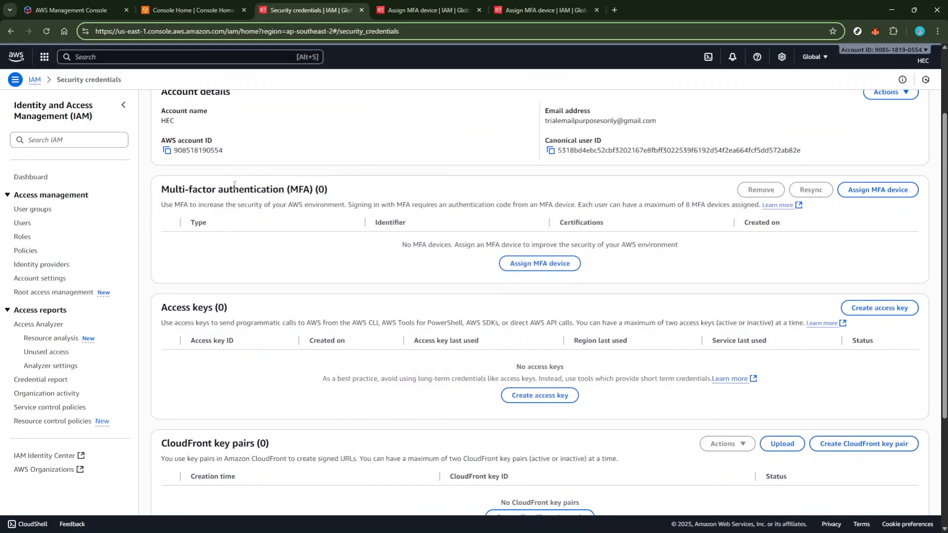
mouse_move(316, 201)
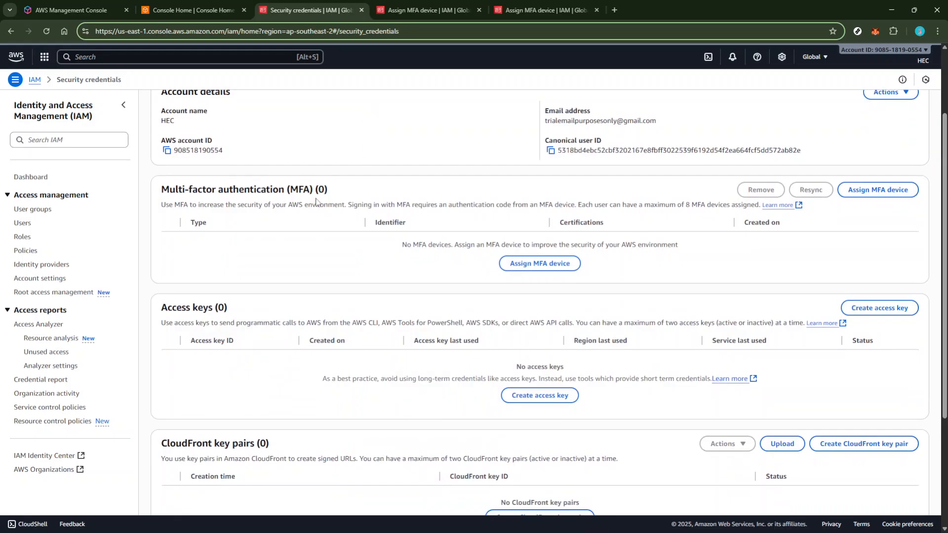
mouse_move(272, 191)
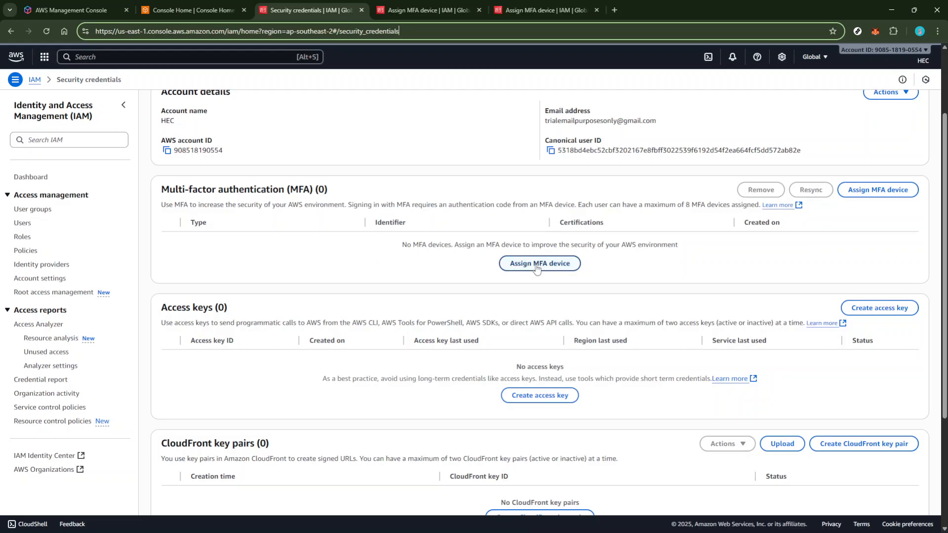
- Begin assigning an MFA device named iPhoneGAuthenticator using the Authenticator app option
left_click(539, 263)
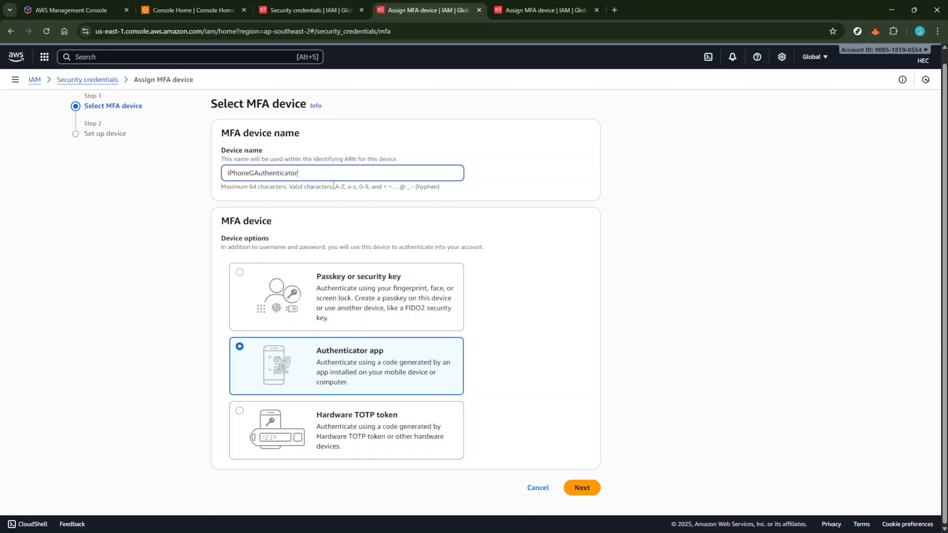
mouse_move(345, 360)
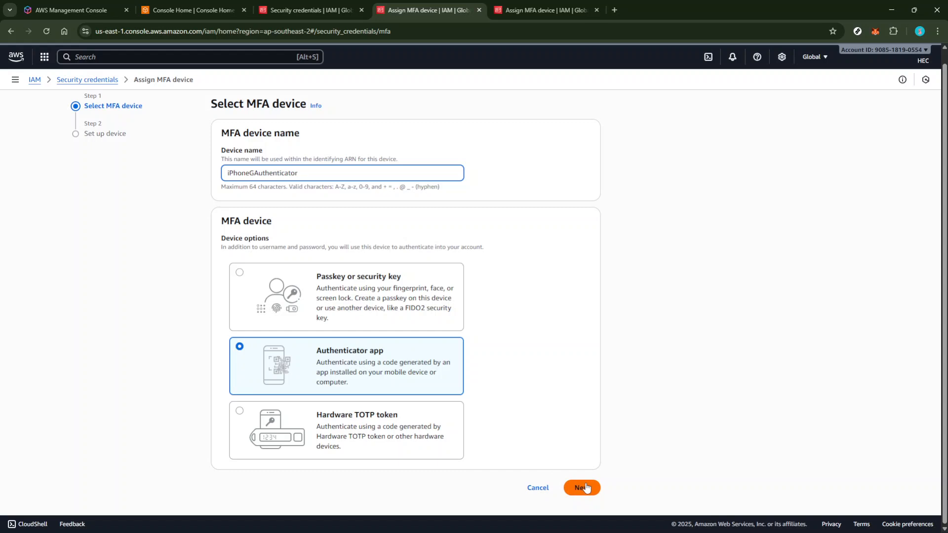
- Advance to the Set up device step showing the QR code and MFA code fields
left_click(582, 488)
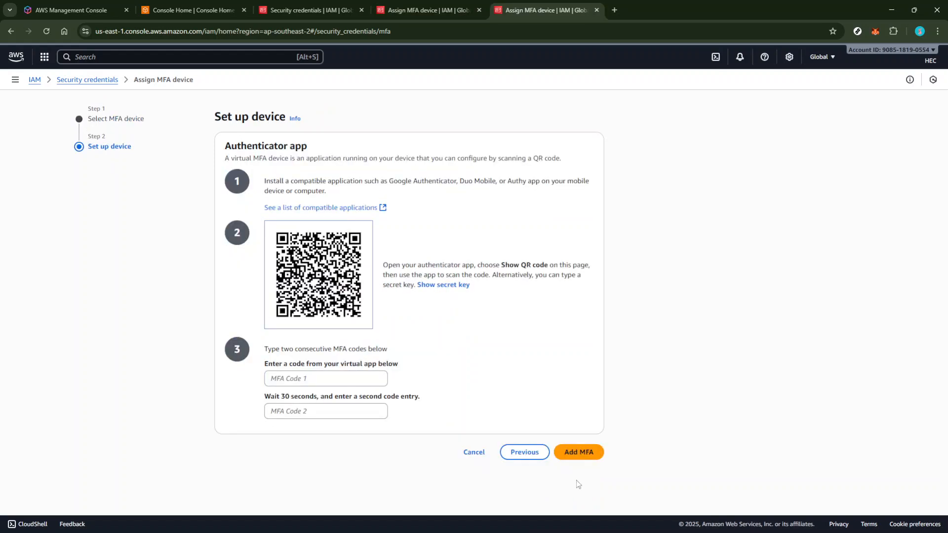
mouse_move(305, 135)
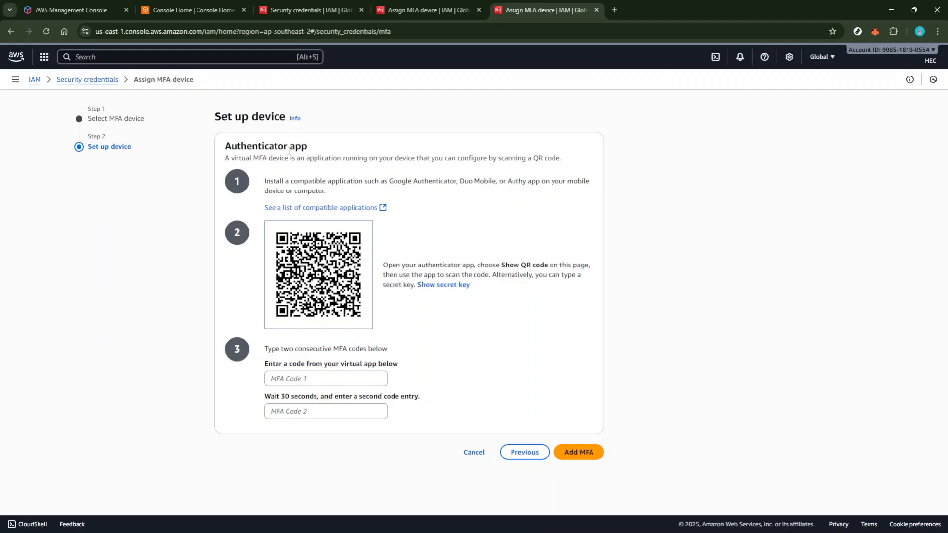
mouse_move(349, 203)
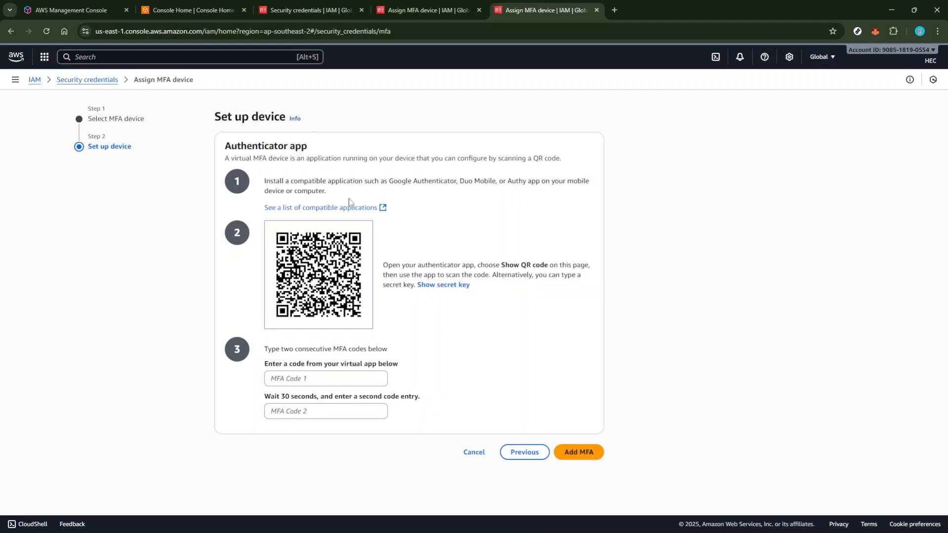
mouse_move(432, 205)
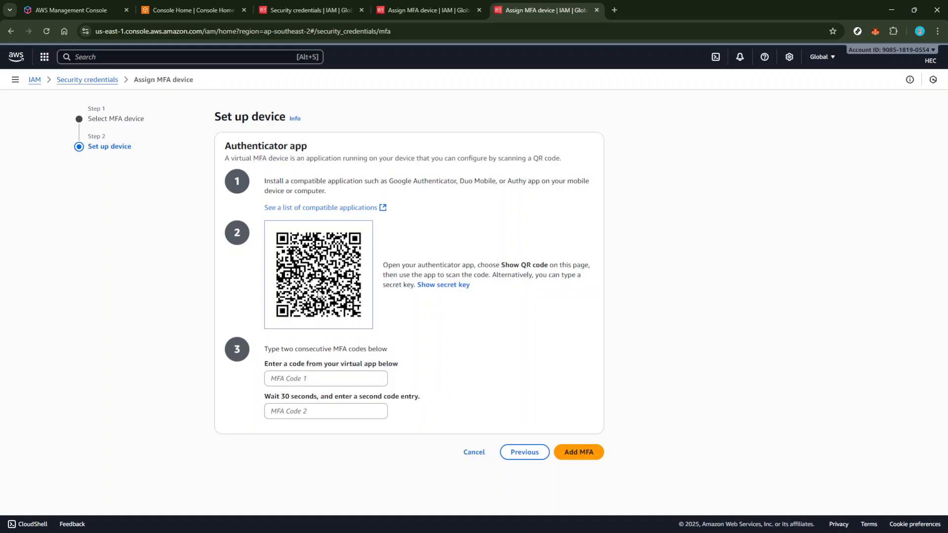
mouse_move(387, 295)
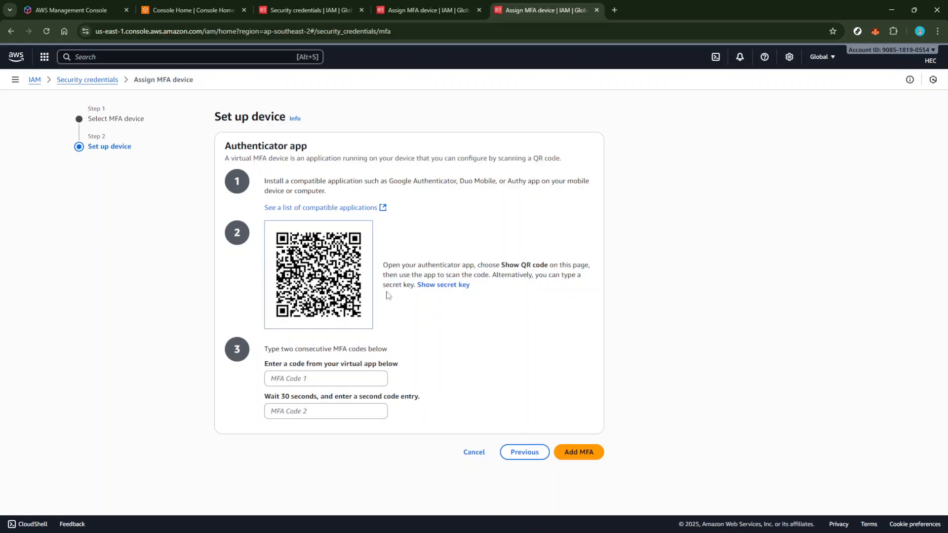
mouse_move(416, 297)
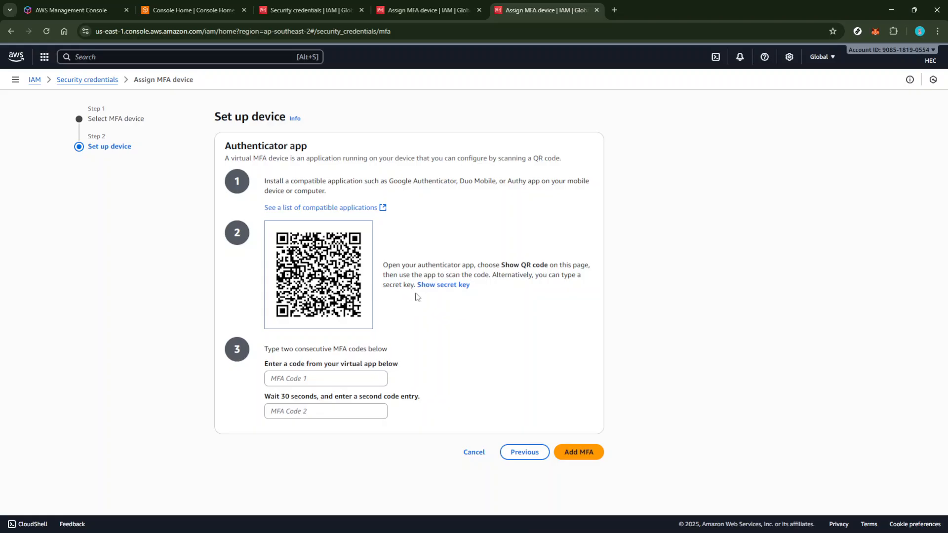